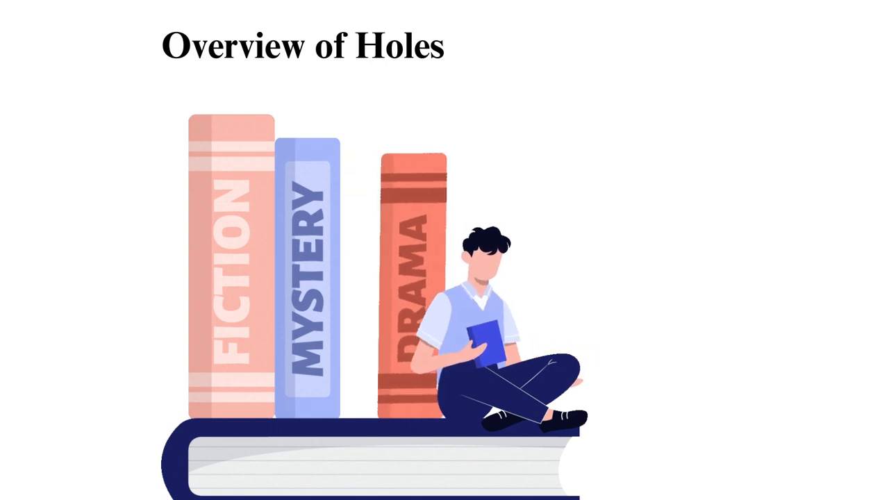
{"action": "key", "text": "Right"}
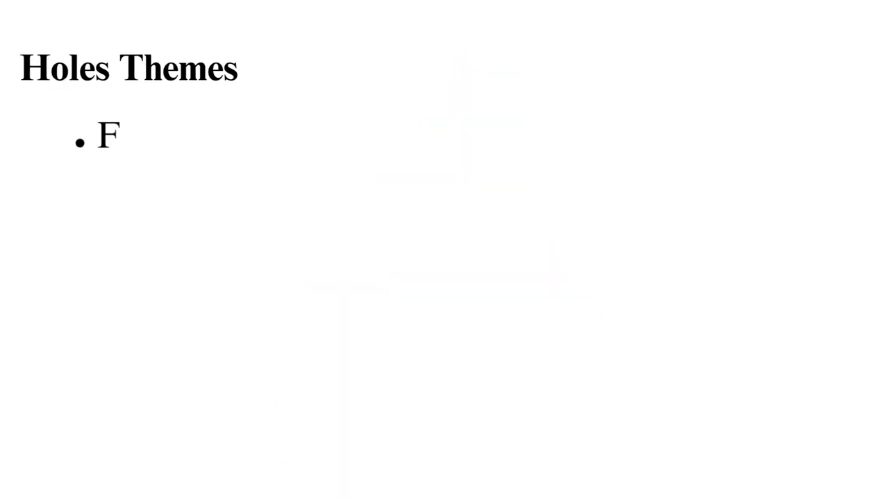
{"action": "type", "text": "amily"}
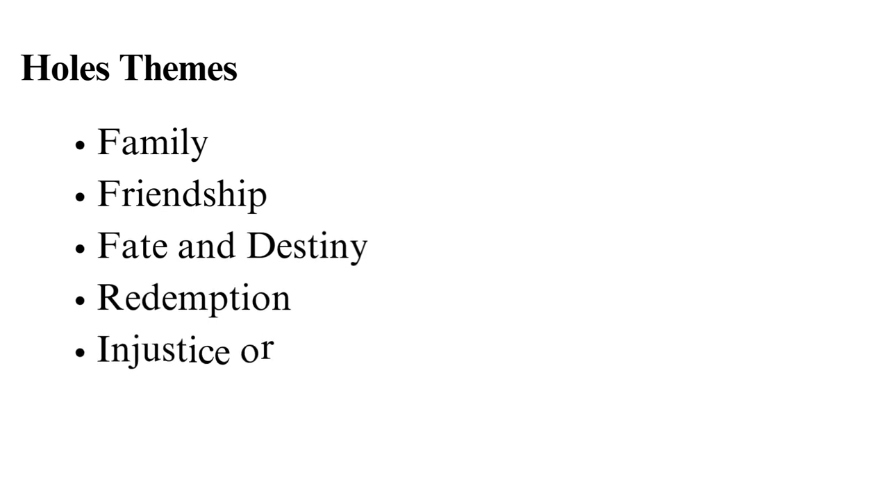
{"action": "type", "text": "cruelty"}
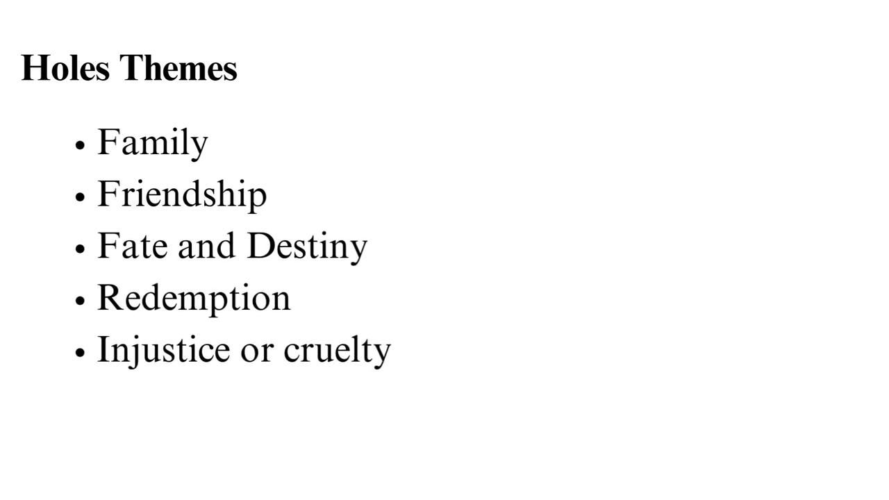